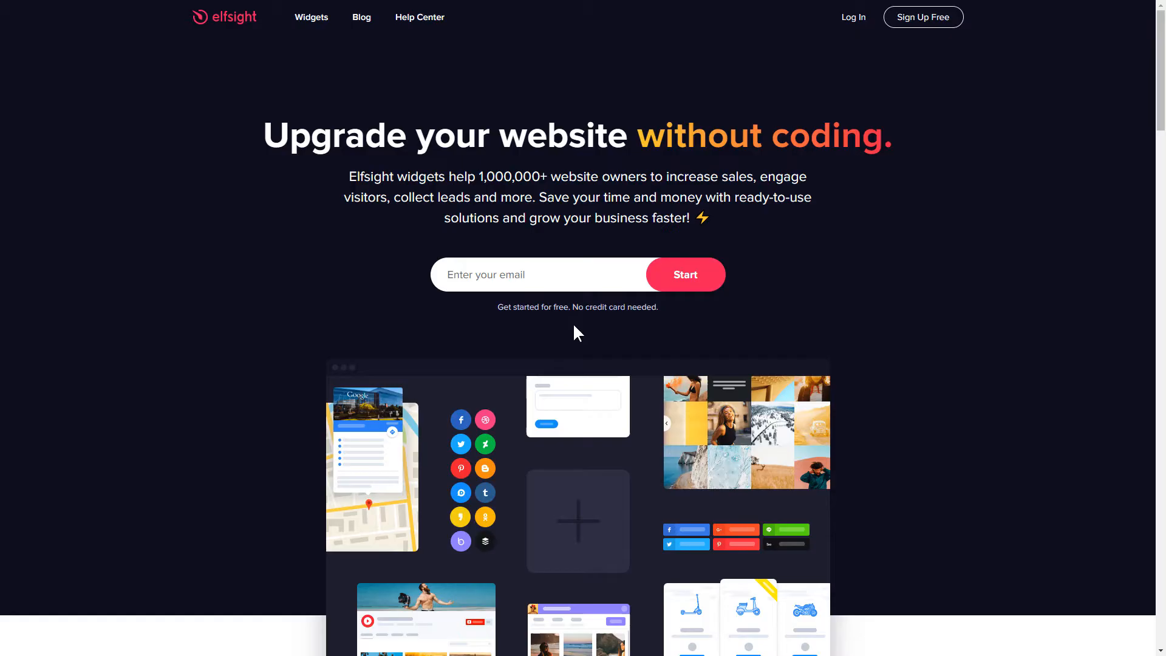
# Go to the All-in-One Chat widget page from the Widgets catalogue under Chats
pyautogui.click(310, 17)
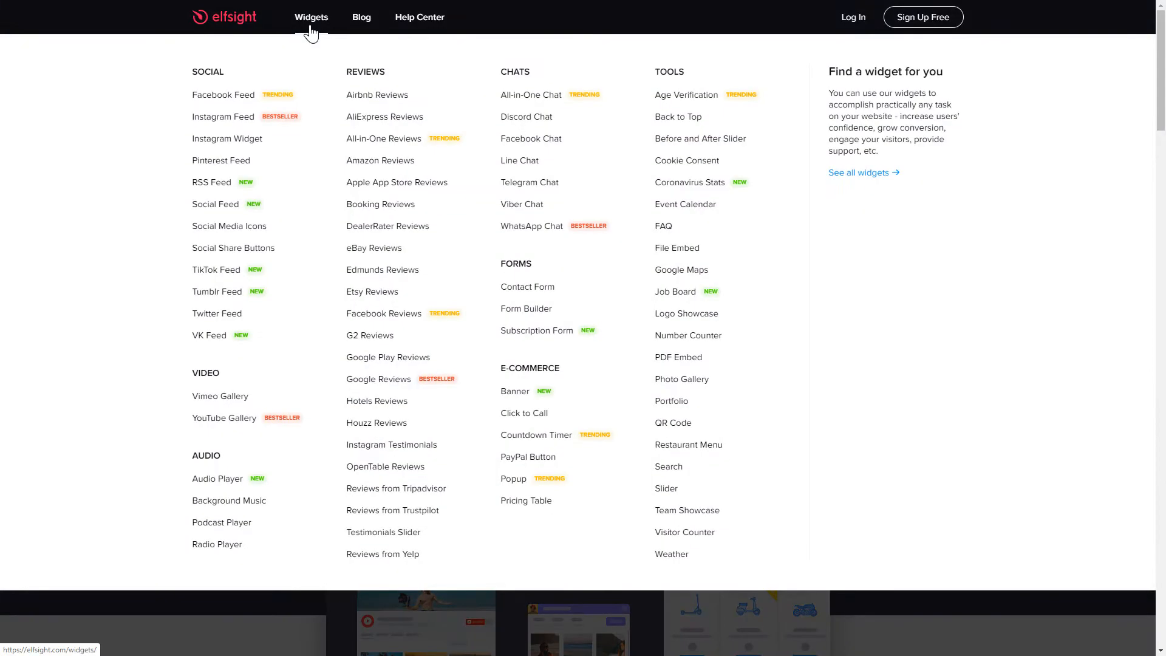
pyautogui.moveTo(375, 50)
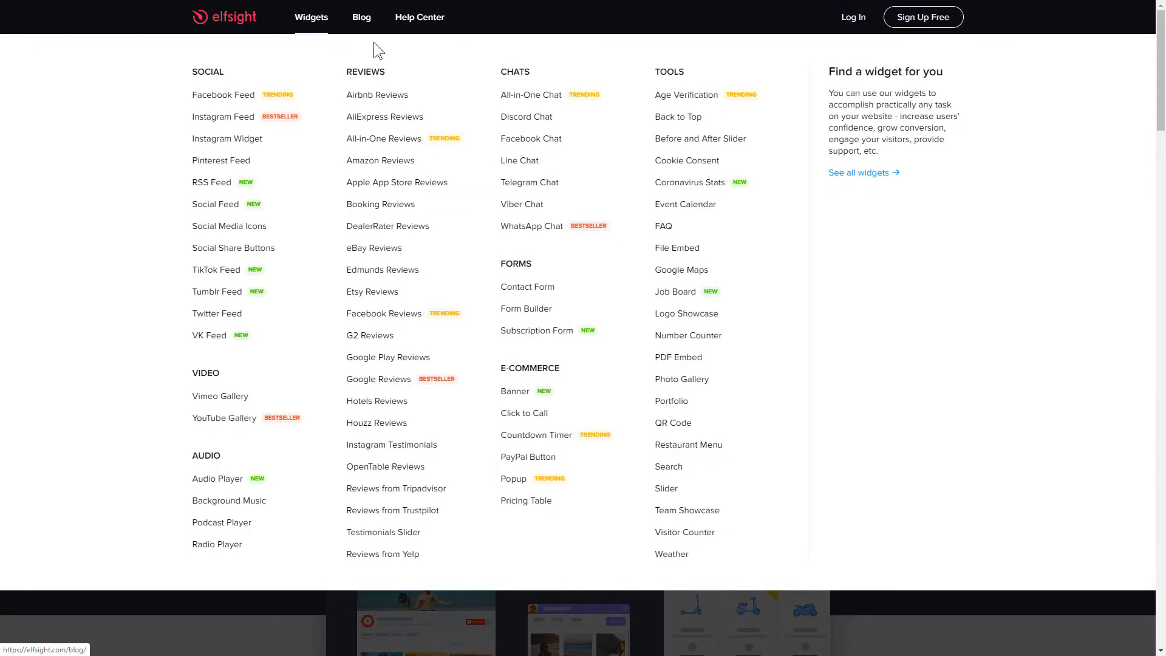
pyautogui.moveTo(530, 95)
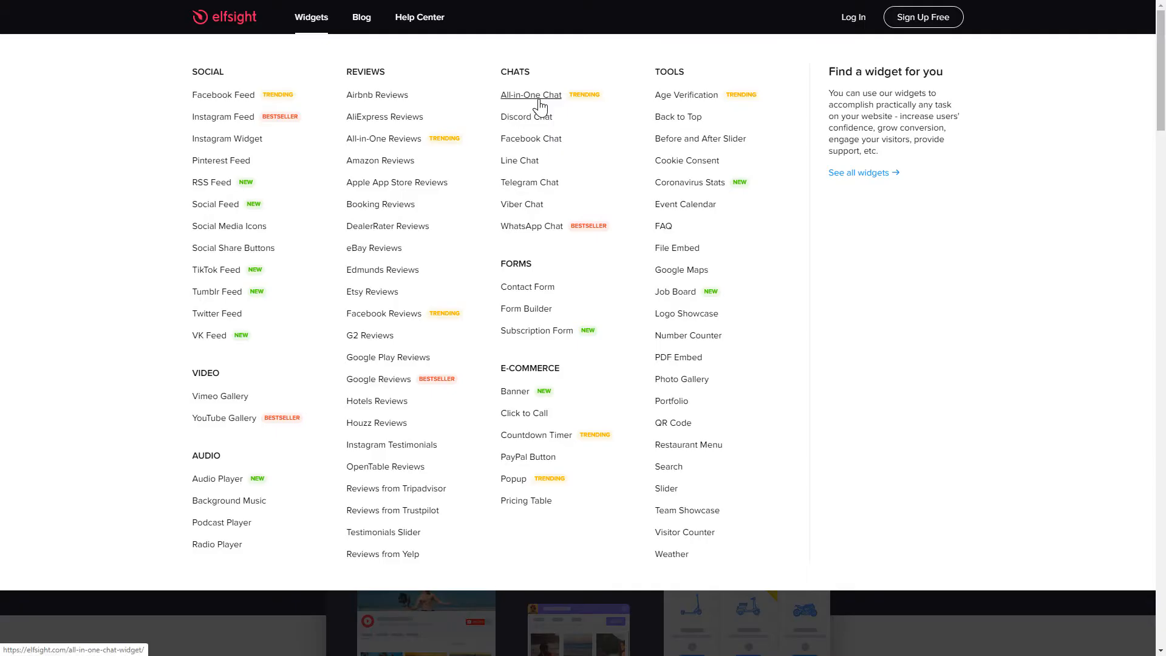
pyautogui.click(531, 95)
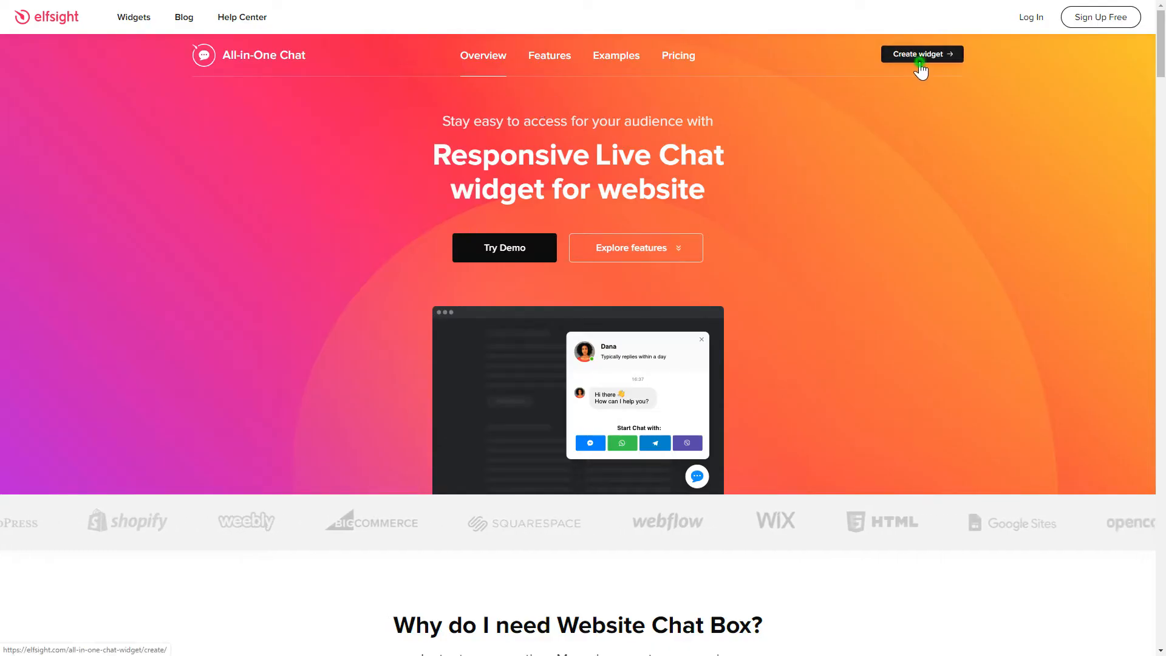
# Create an All-in-One Chat widget from the General template, review its settings, and proceed to add it
pyautogui.click(921, 54)
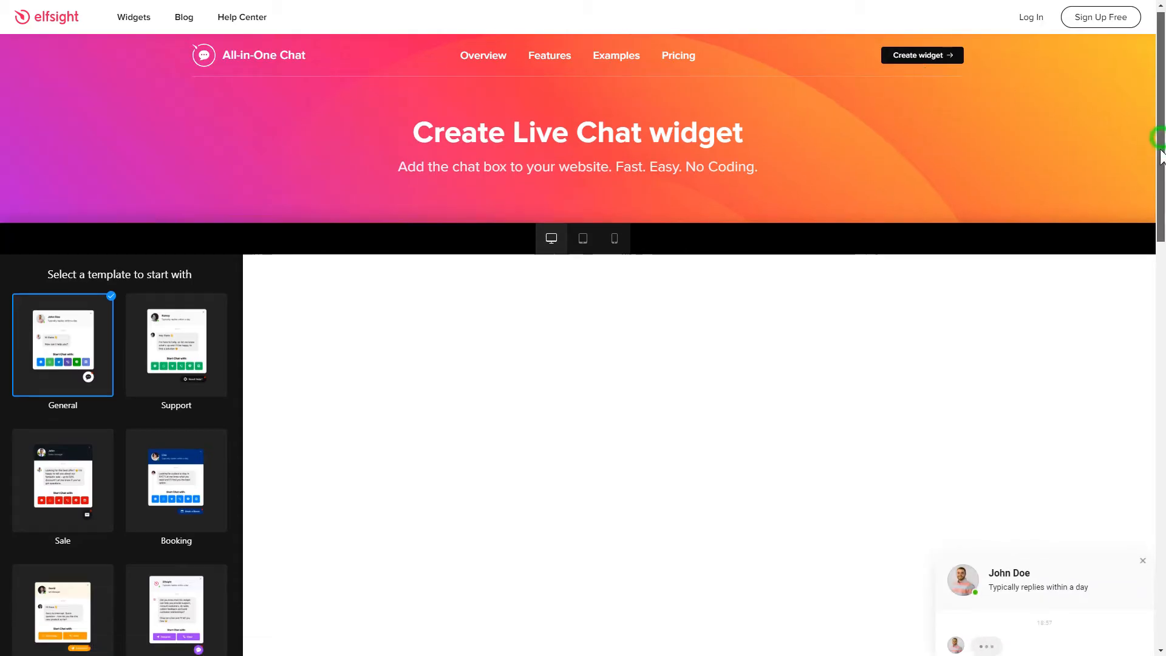
pyautogui.scroll(-3)
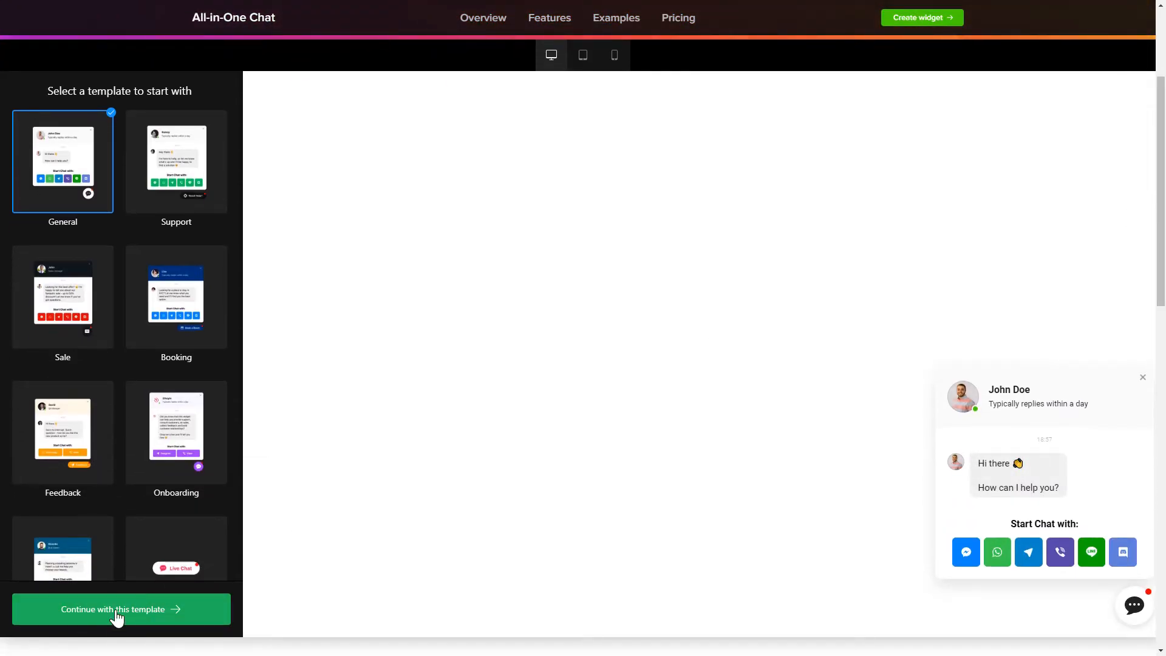
pyautogui.click(119, 609)
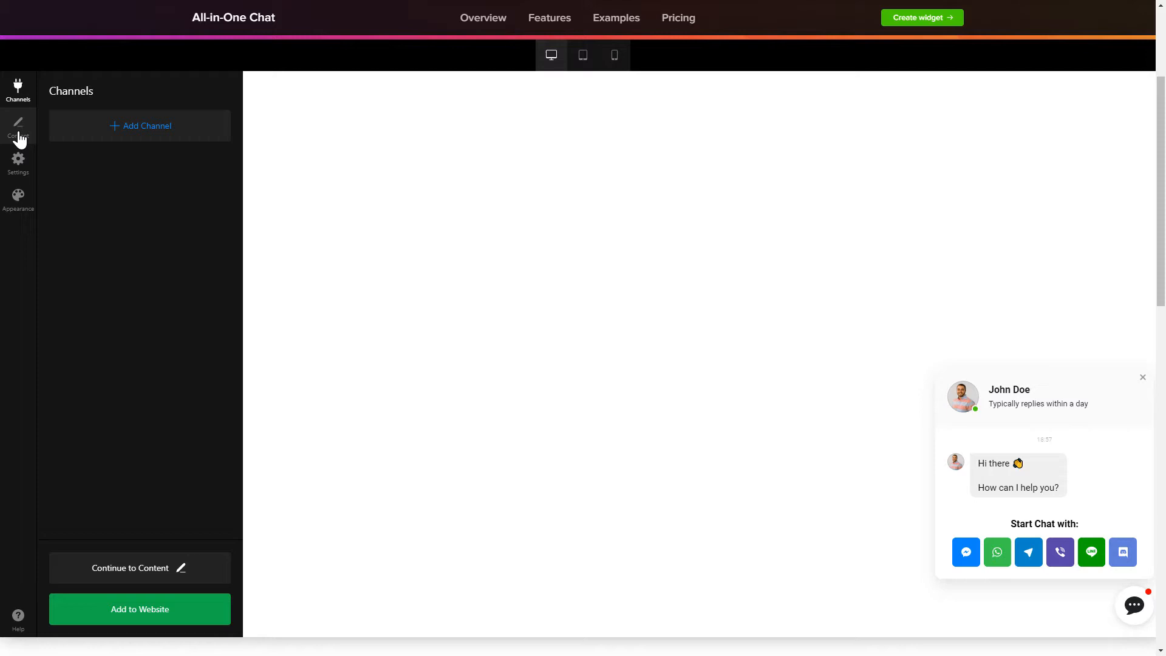
pyautogui.click(18, 158)
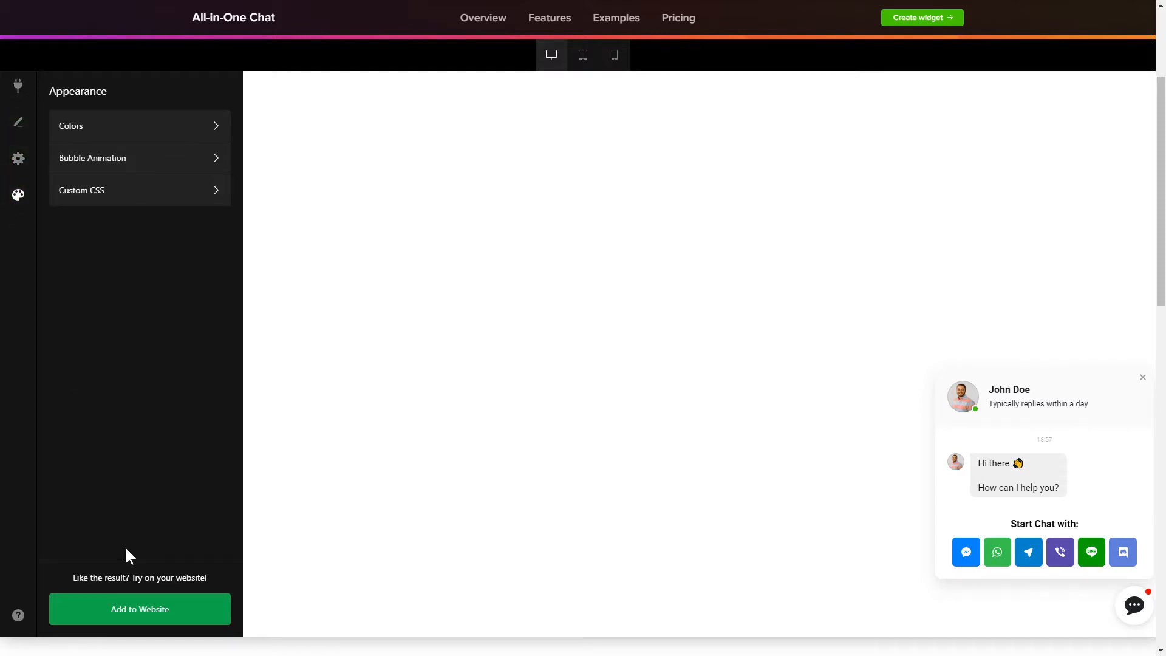
pyautogui.click(139, 608)
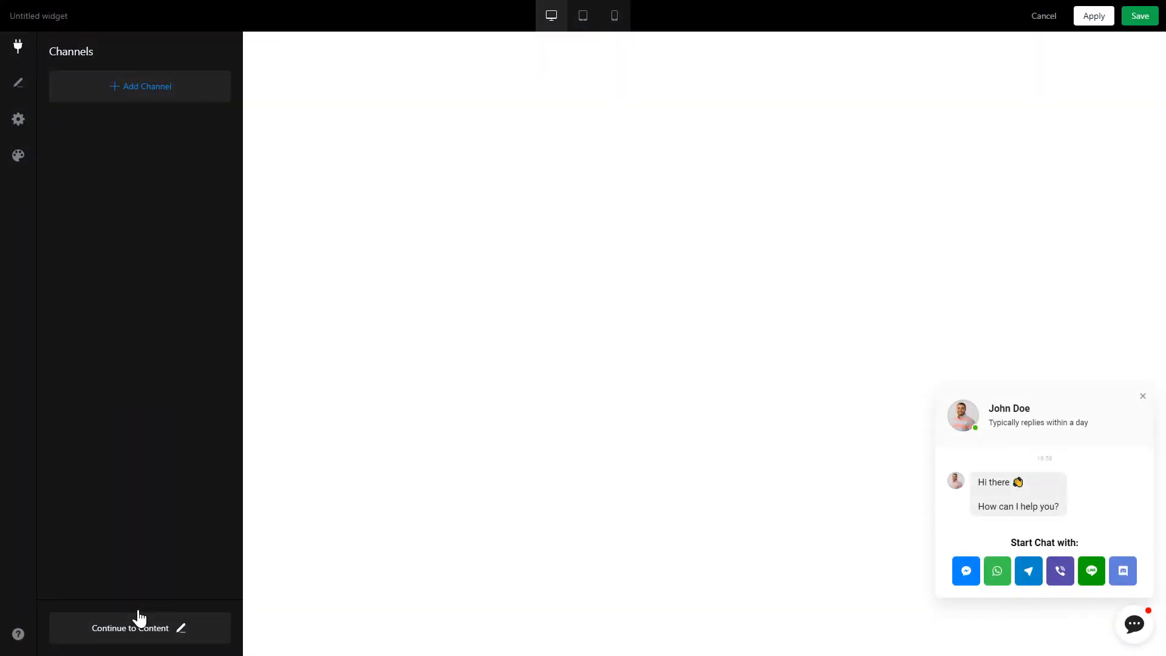
pyautogui.moveTo(1139, 15)
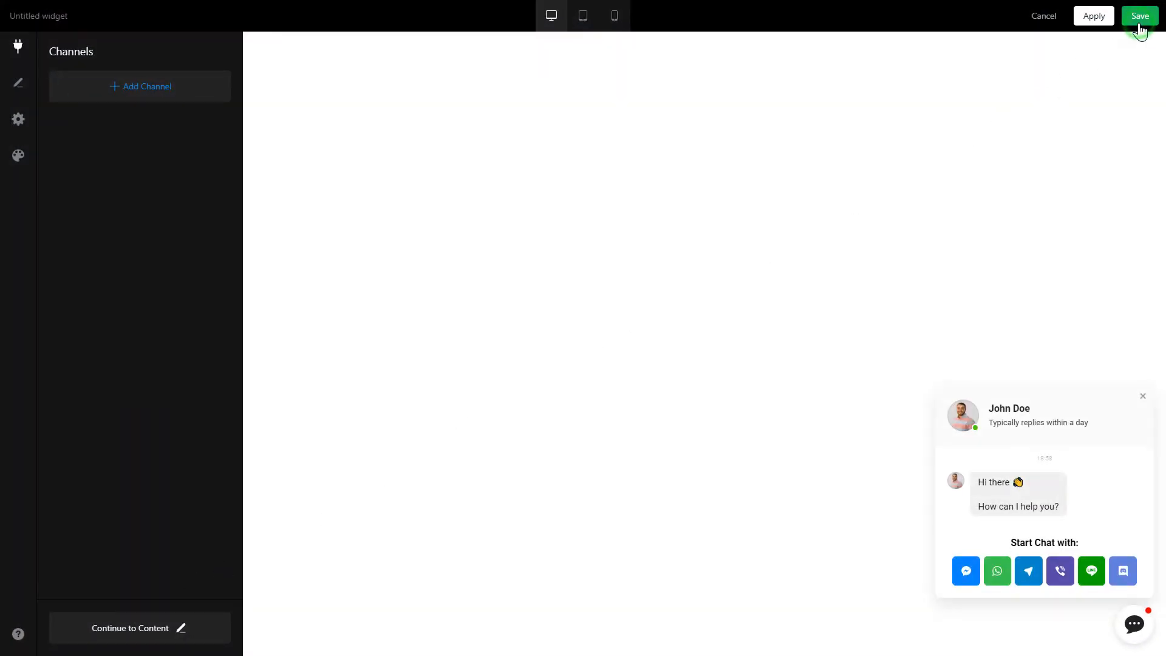
# Save the chat widget on the free Lite plan and copy its embed code
pyautogui.click(1139, 16)
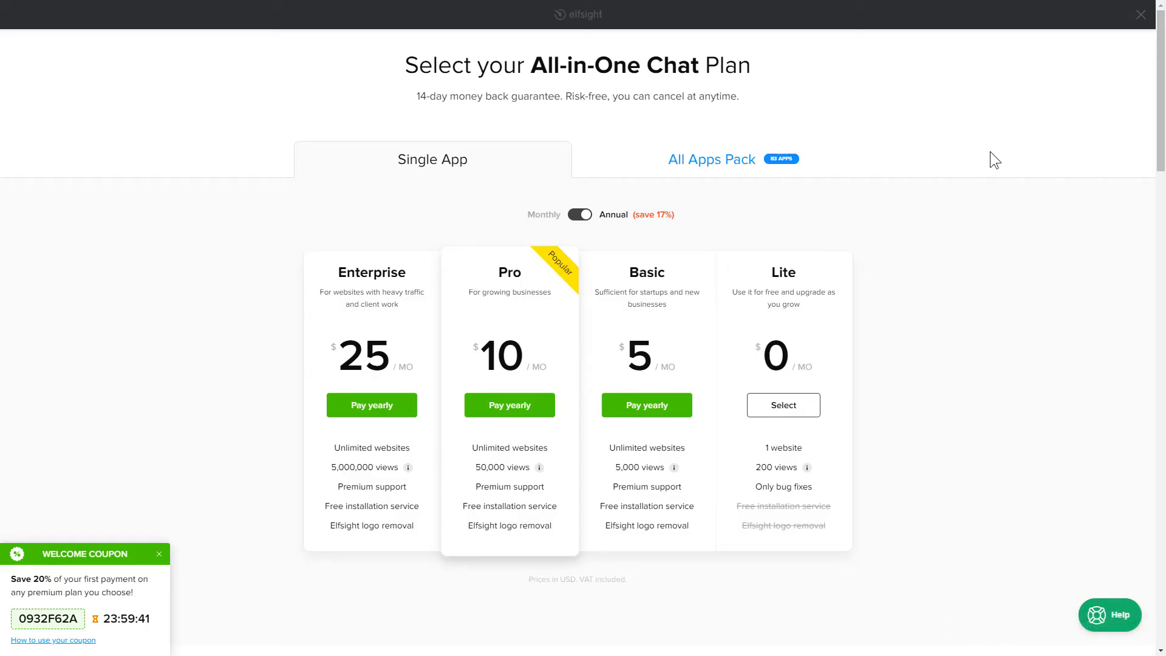
pyautogui.click(782, 405)
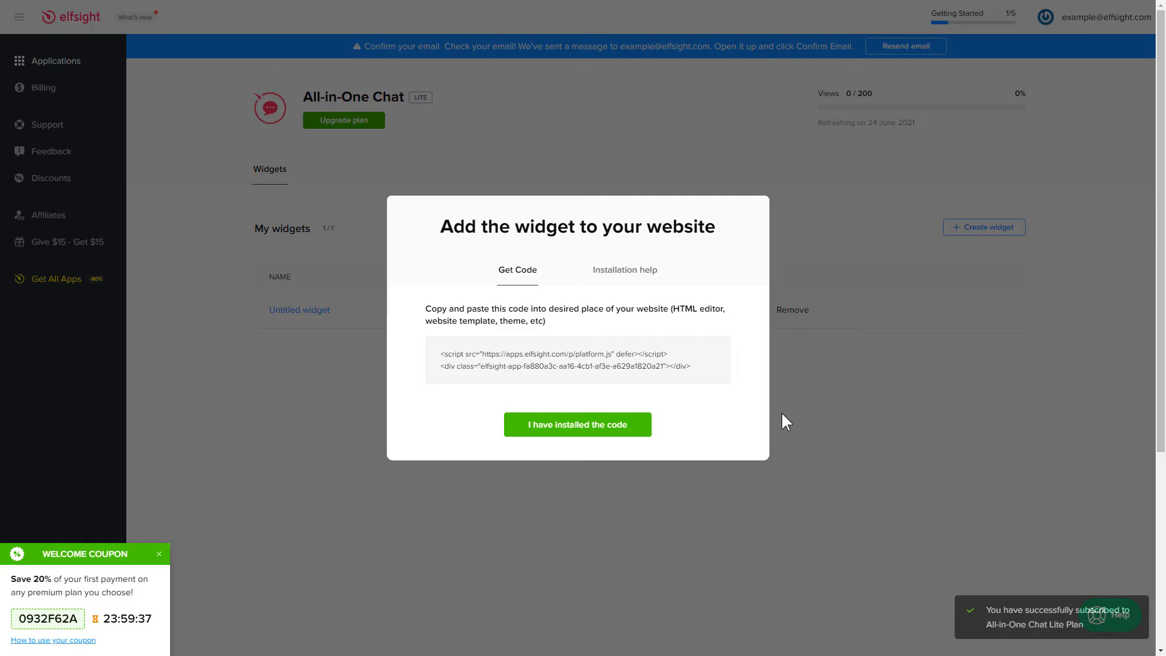
pyautogui.click(577, 360)
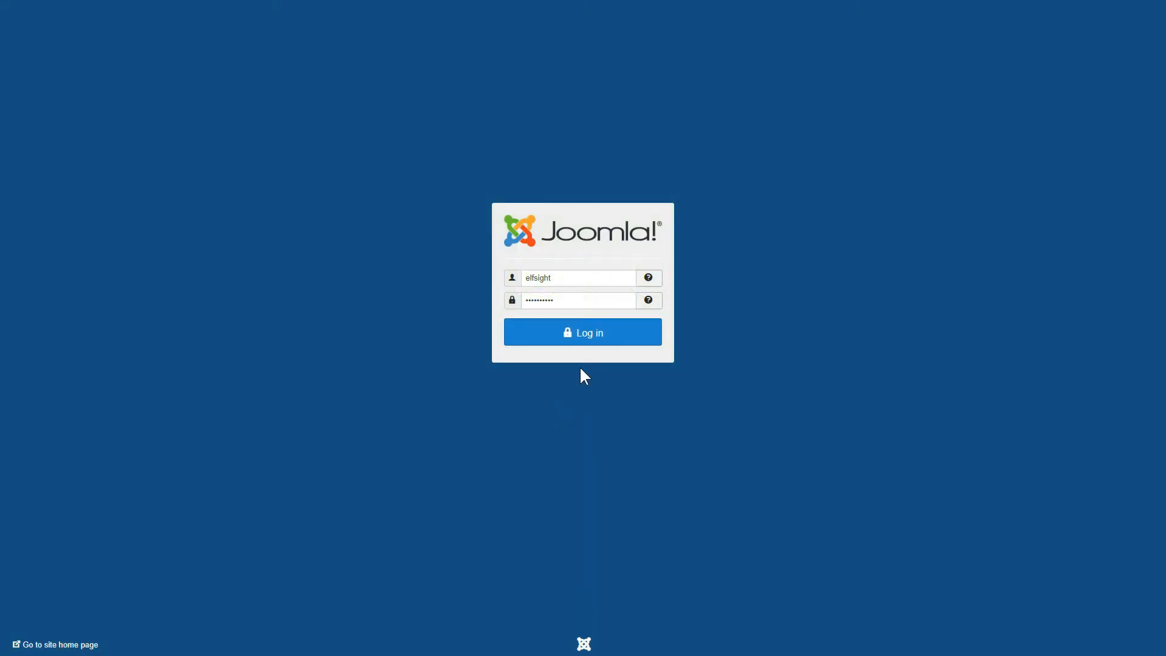
# Sign in to the Joomla administrator, open Articles, and view the article's raw HTML source
pyautogui.click(582, 331)
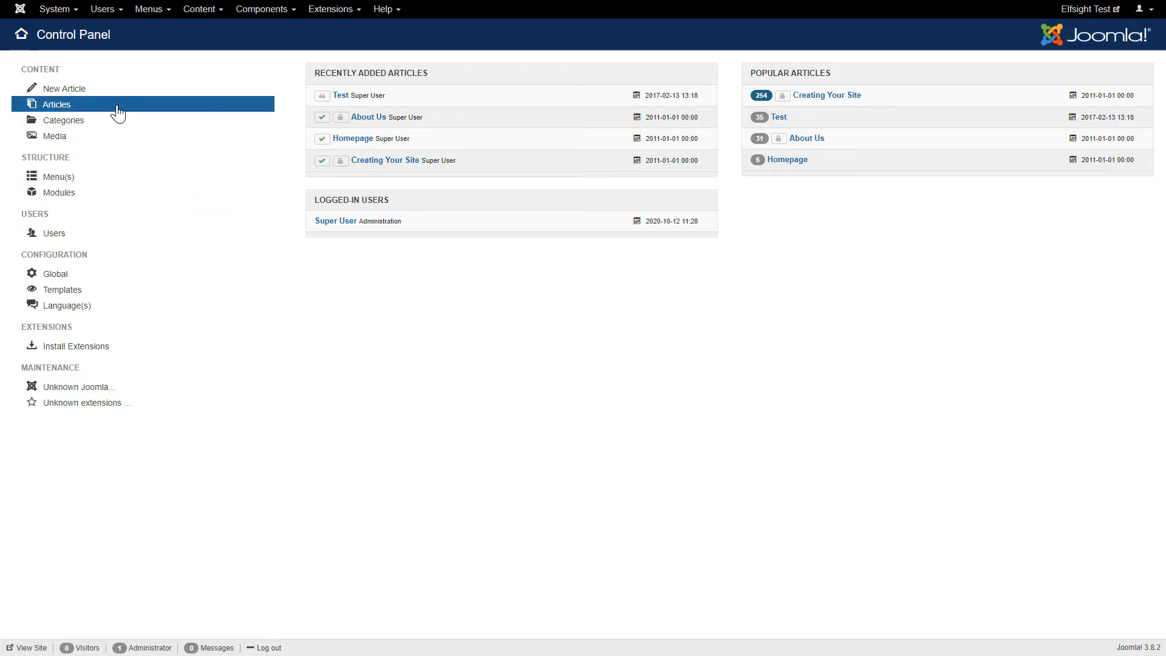
pyautogui.click(56, 104)
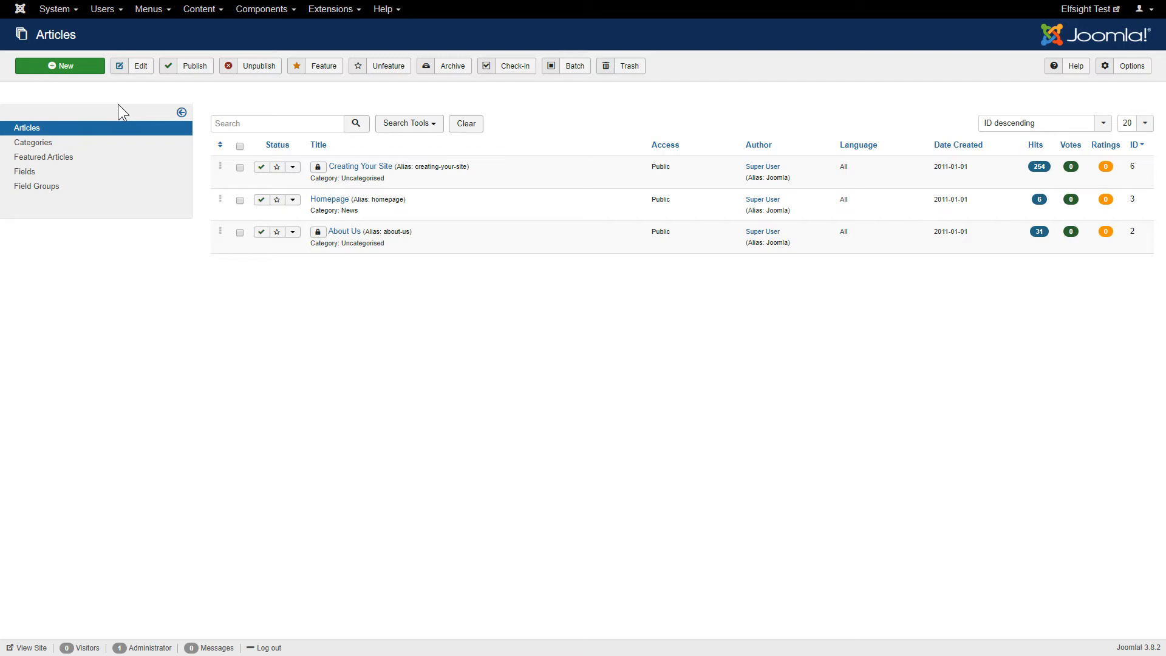
pyautogui.moveTo(329, 198)
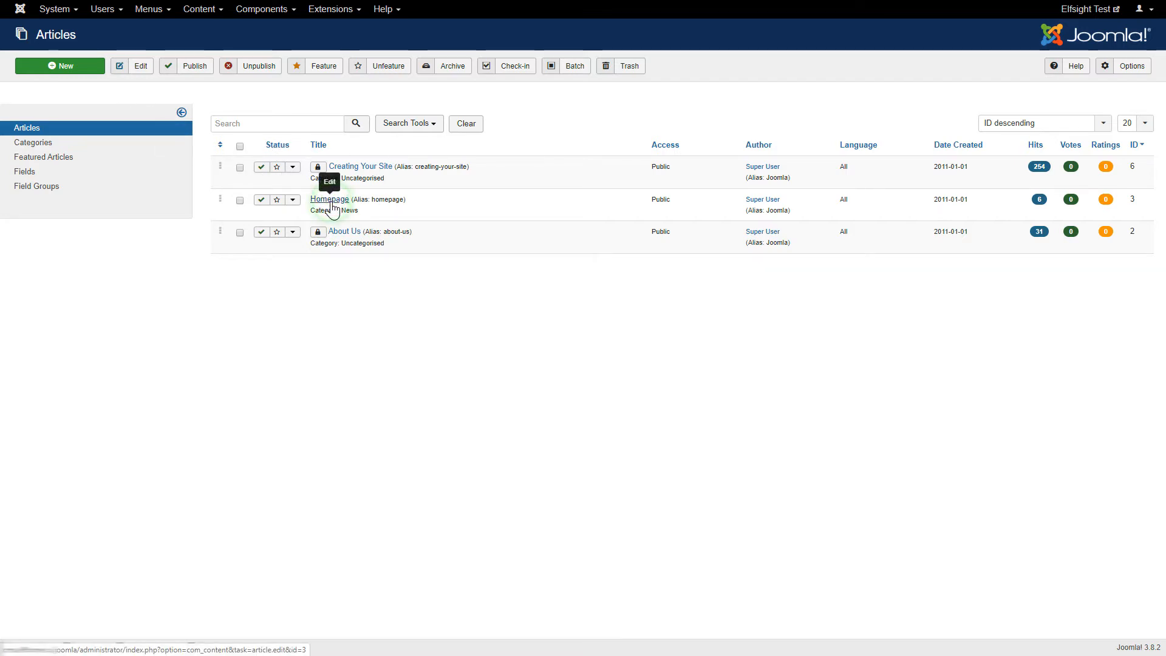
pyautogui.click(330, 199)
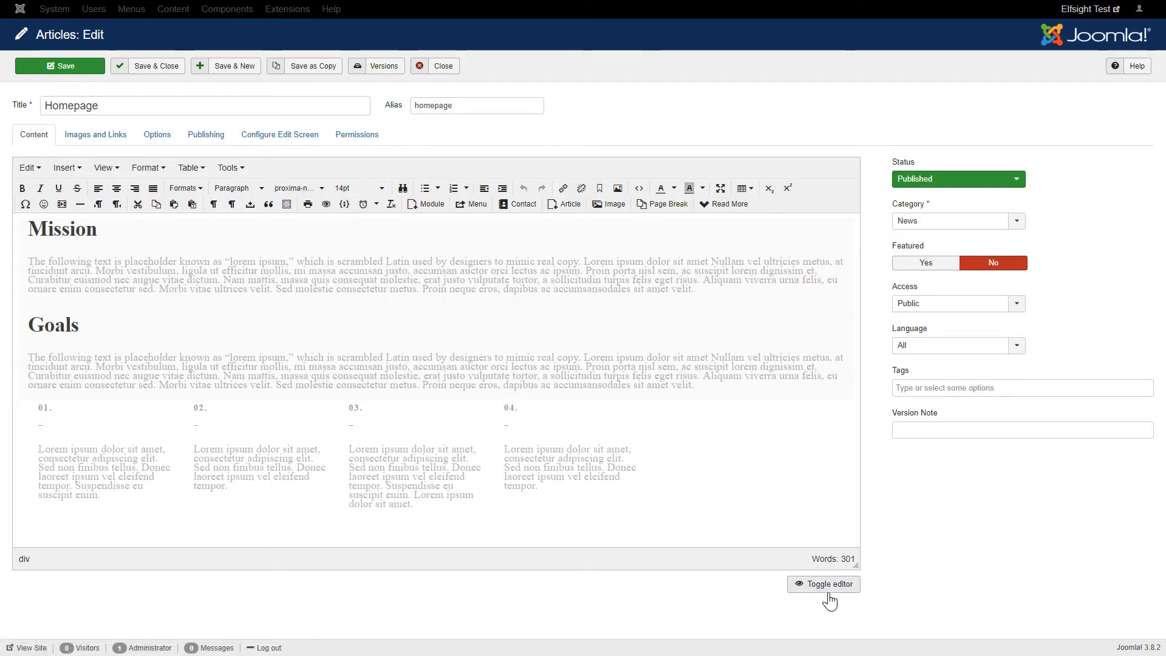
# Paste the Elfsight embed code below the Mission paragraph and save the Homepage article
pyautogui.click(823, 583)
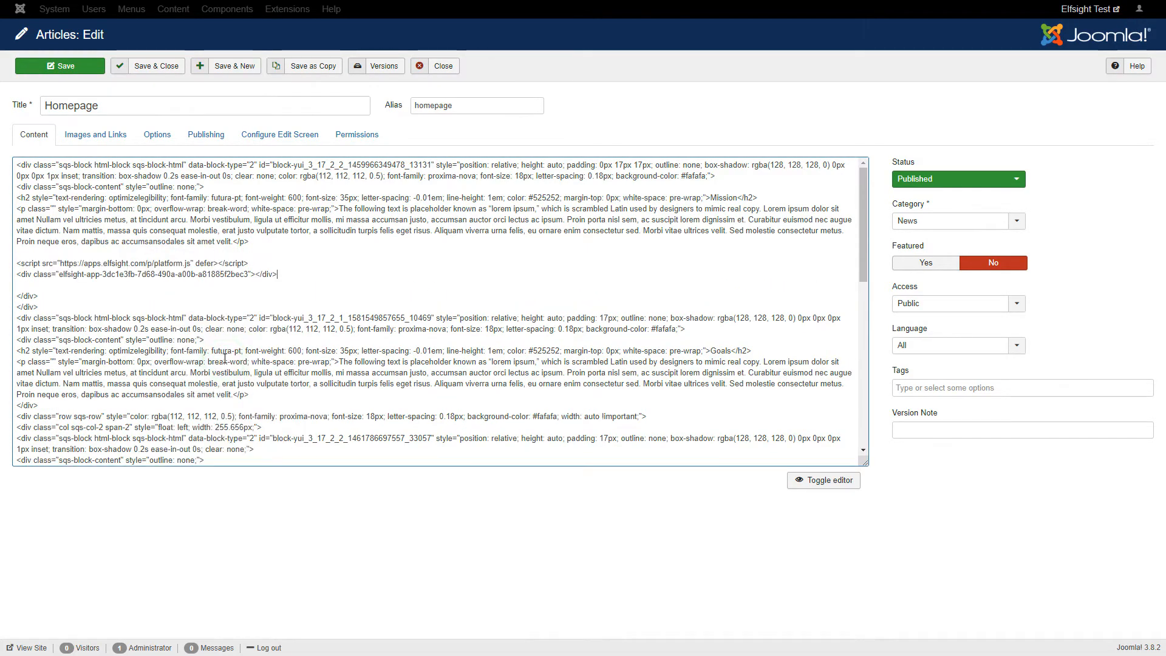
pyautogui.click(823, 479)
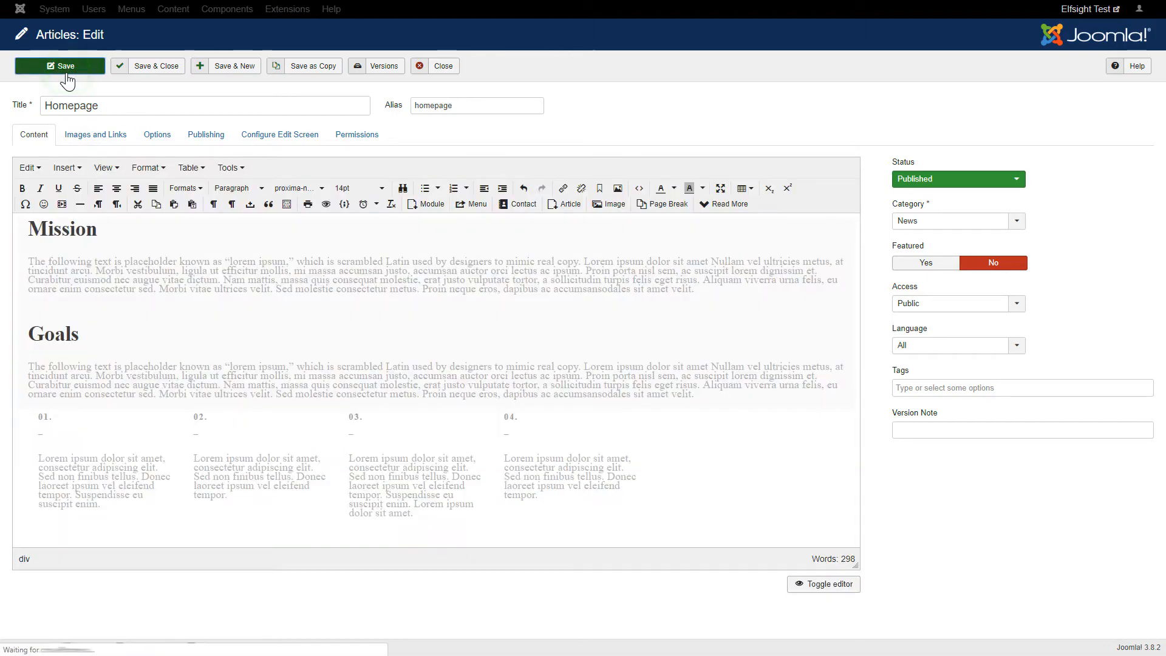
pyautogui.click(60, 66)
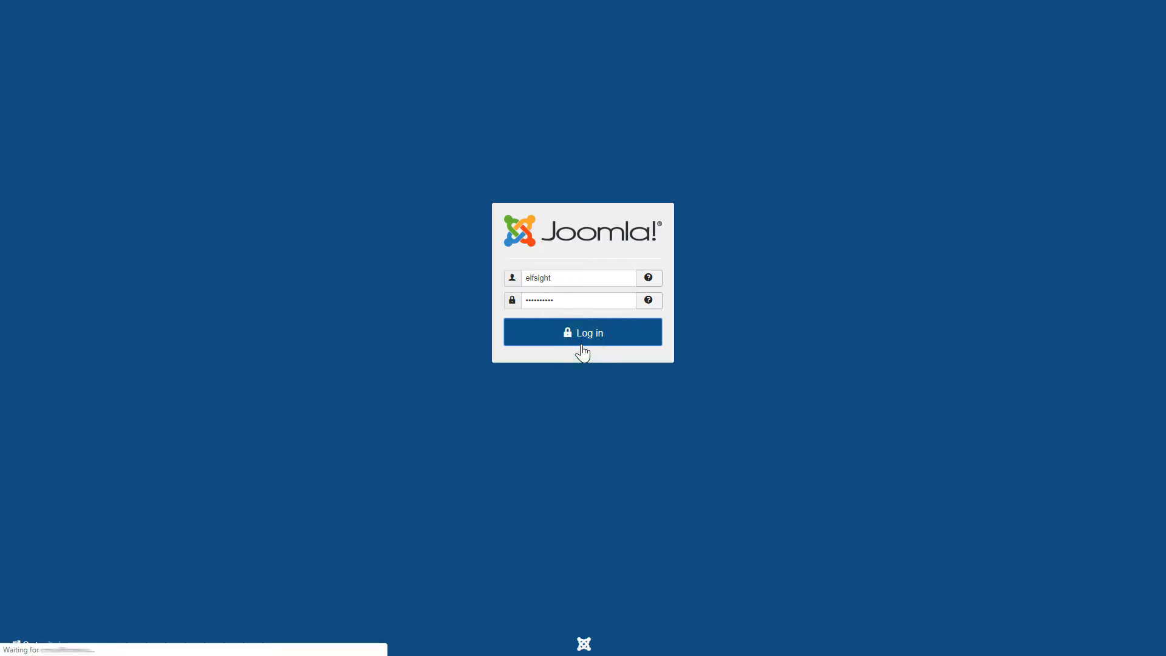
# Log back in and open the Protostar template's files via Extensions > Templates
pyautogui.click(583, 332)
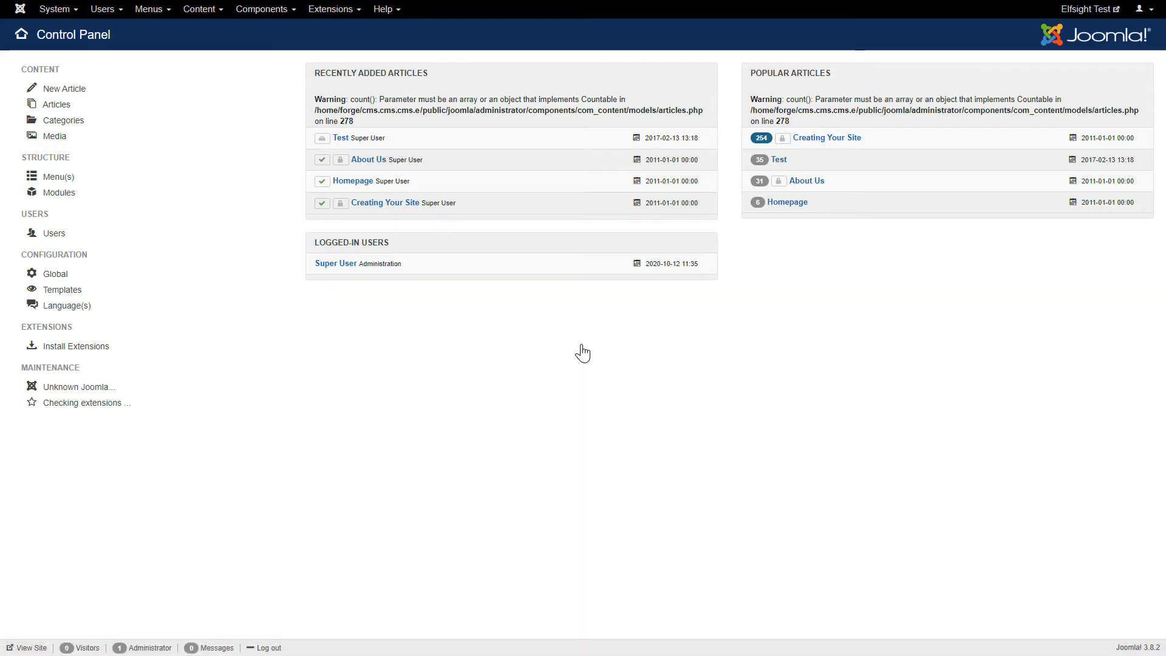
pyautogui.click(330, 9)
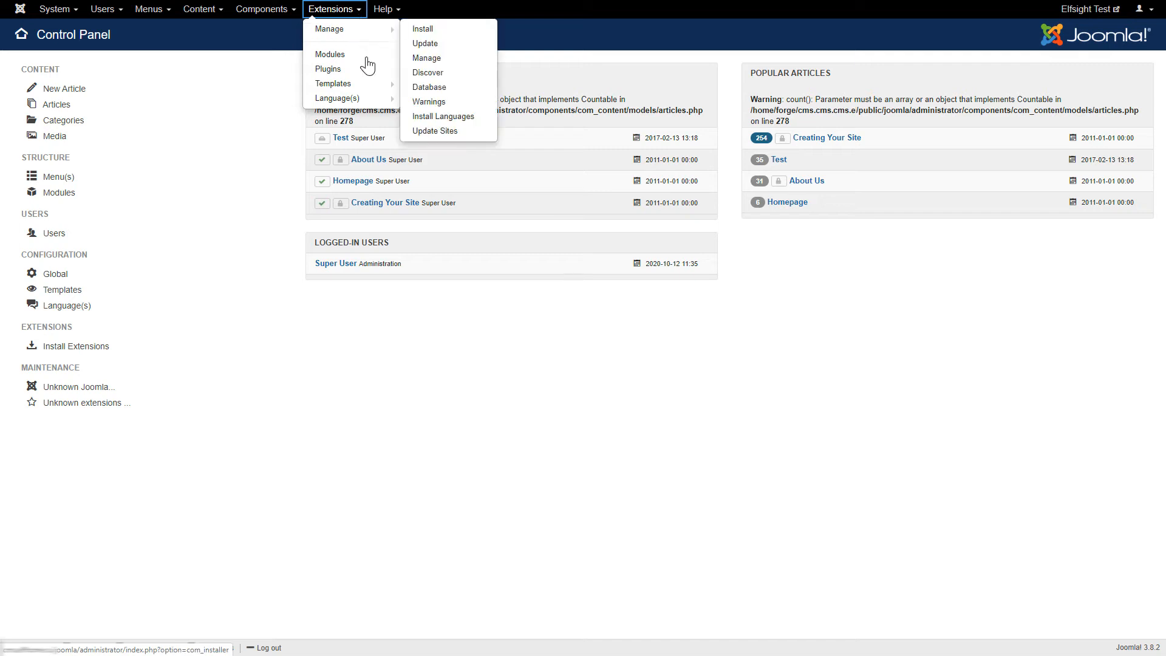
pyautogui.moveTo(333, 83)
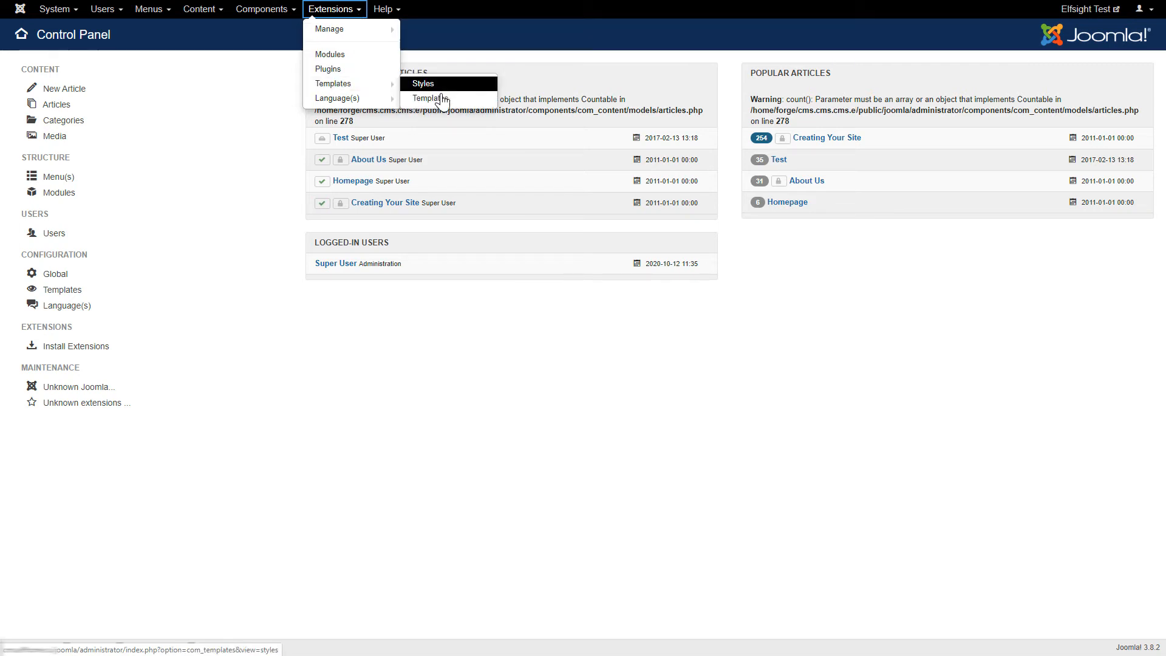
pyautogui.click(430, 97)
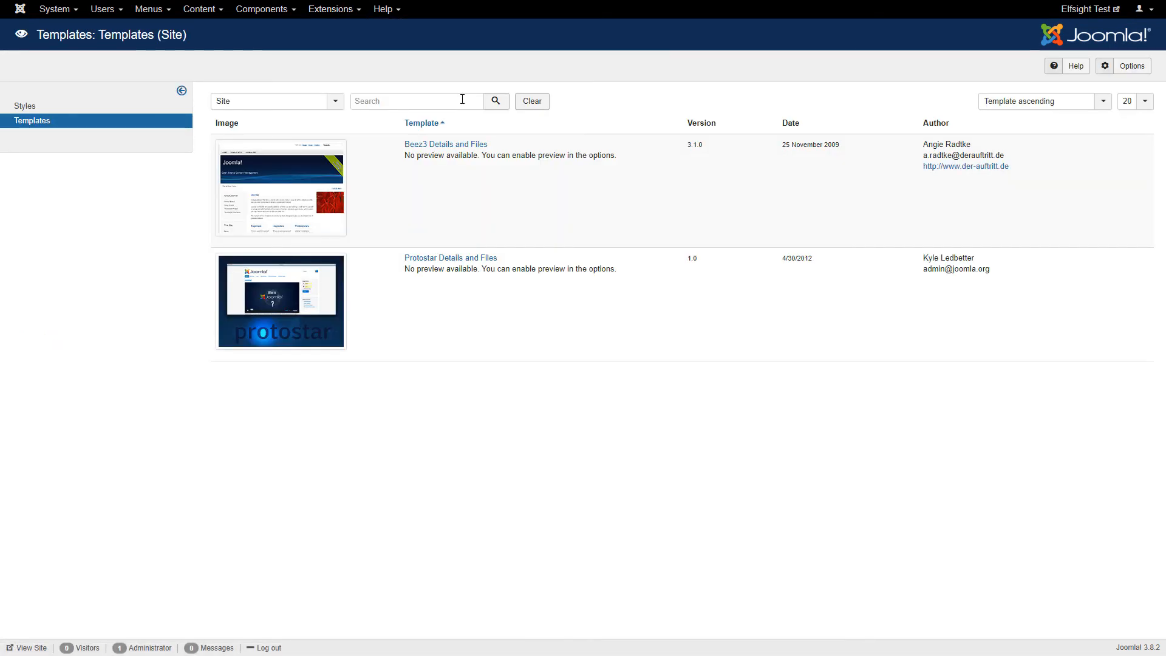
pyautogui.moveTo(450, 258)
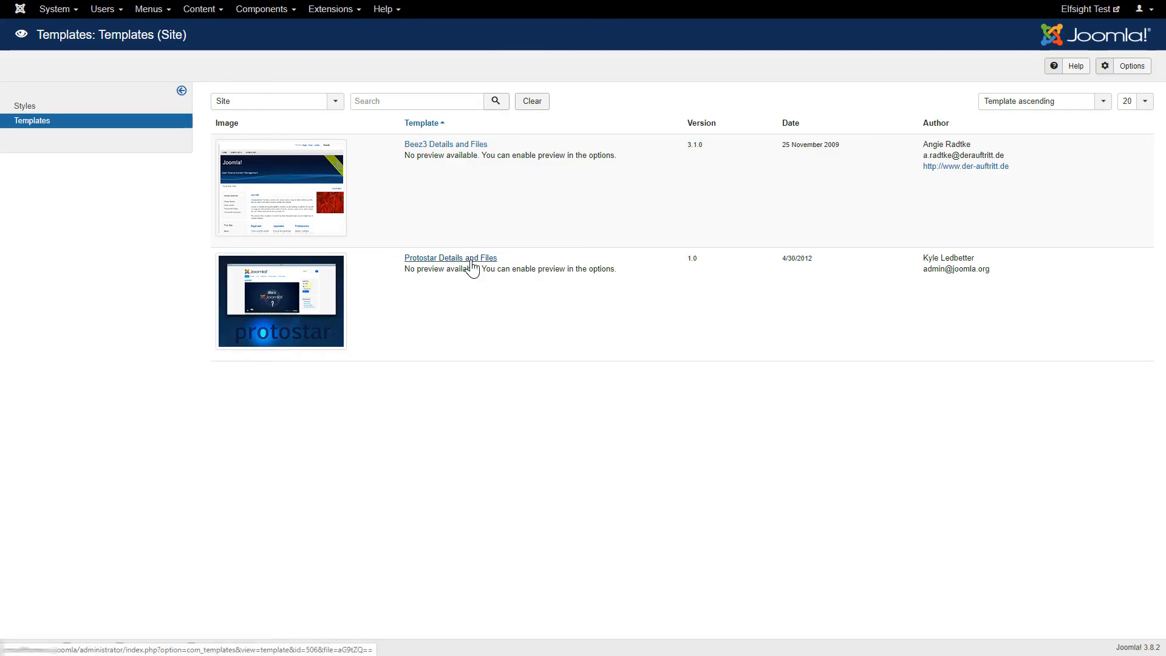
pyautogui.click(450, 257)
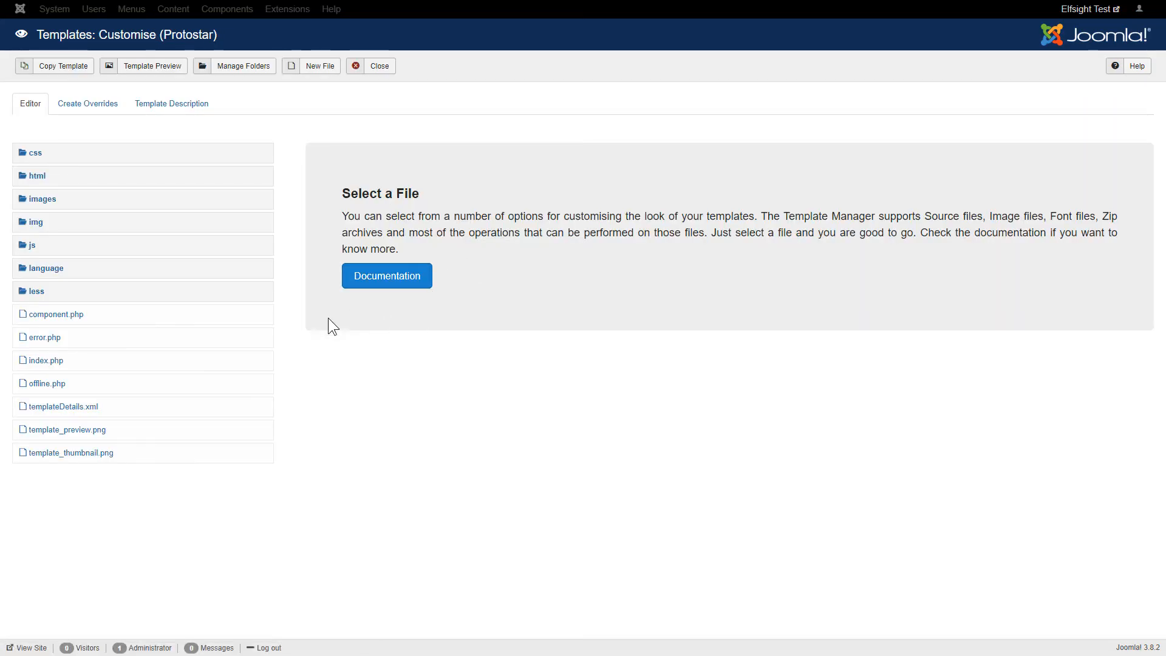
# Insert the Elfsight embed code after the body tag in Protostar's index.php, save, and view the site
pyautogui.click(46, 360)
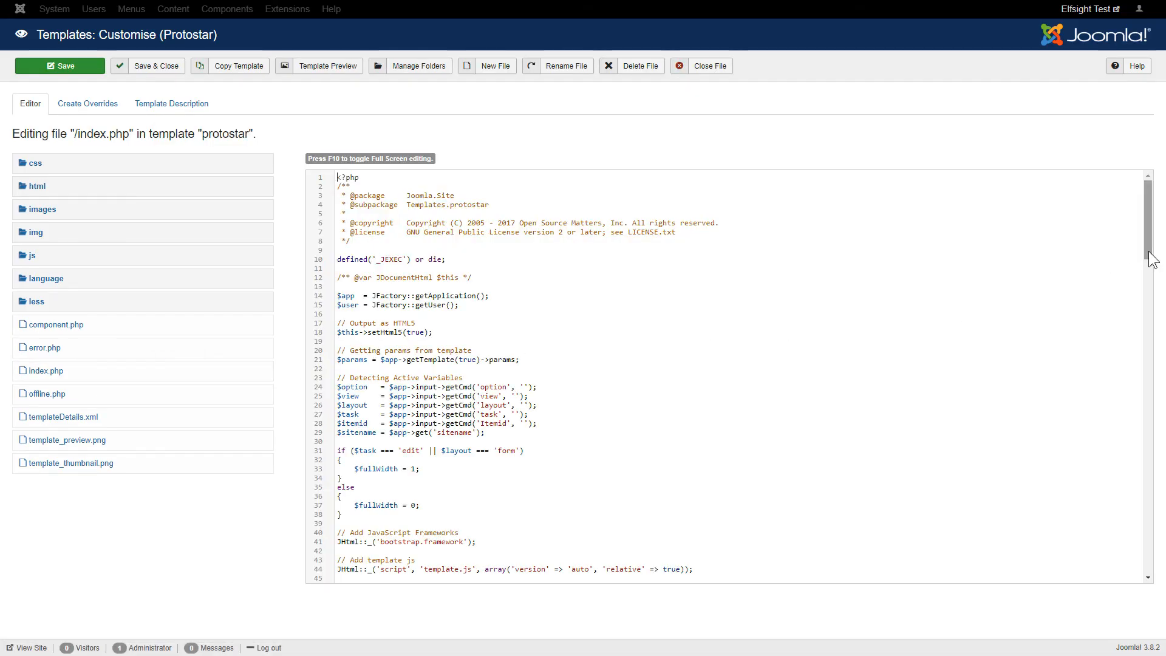
pyautogui.scroll(-3)
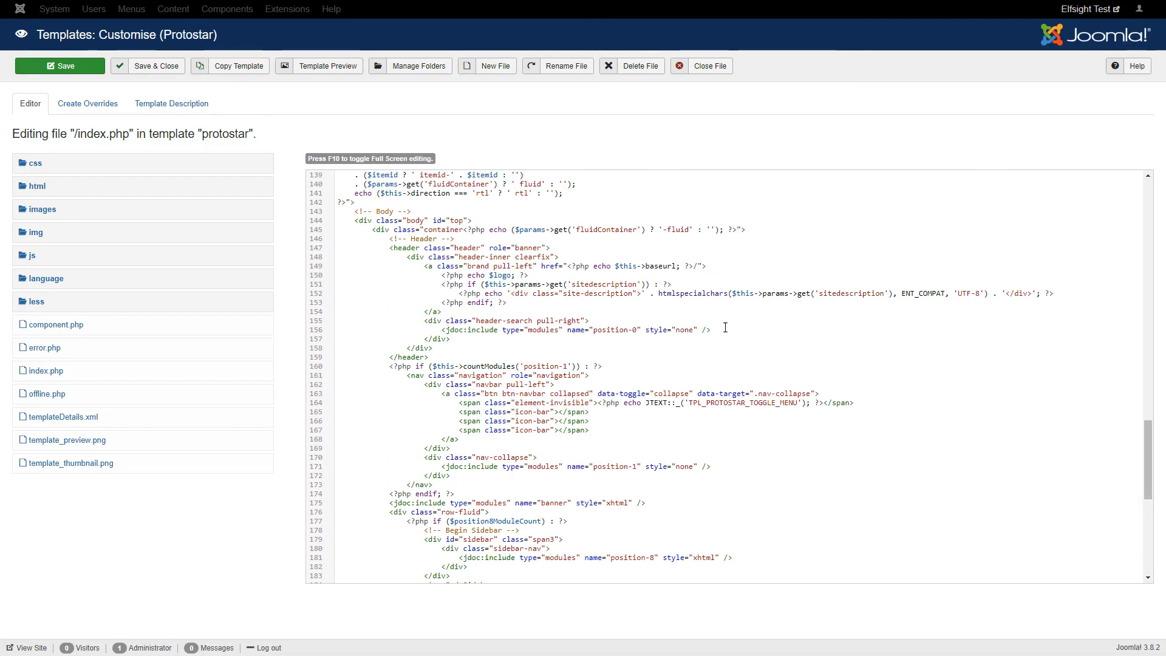
pyautogui.press('Enter')
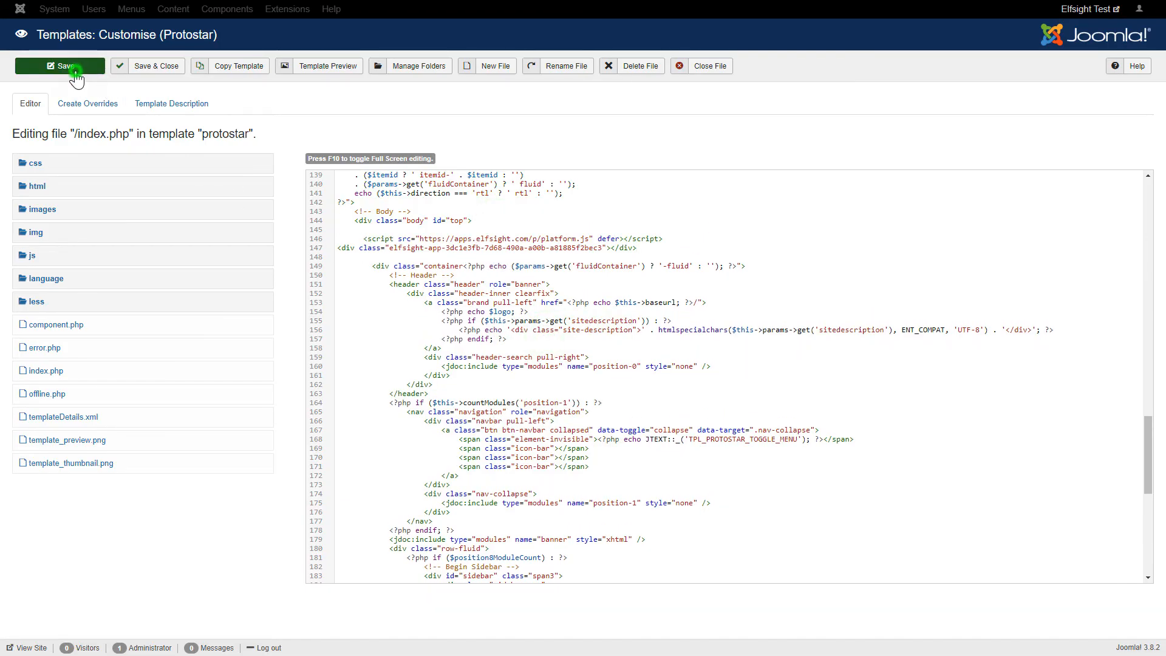
pyautogui.click(60, 65)
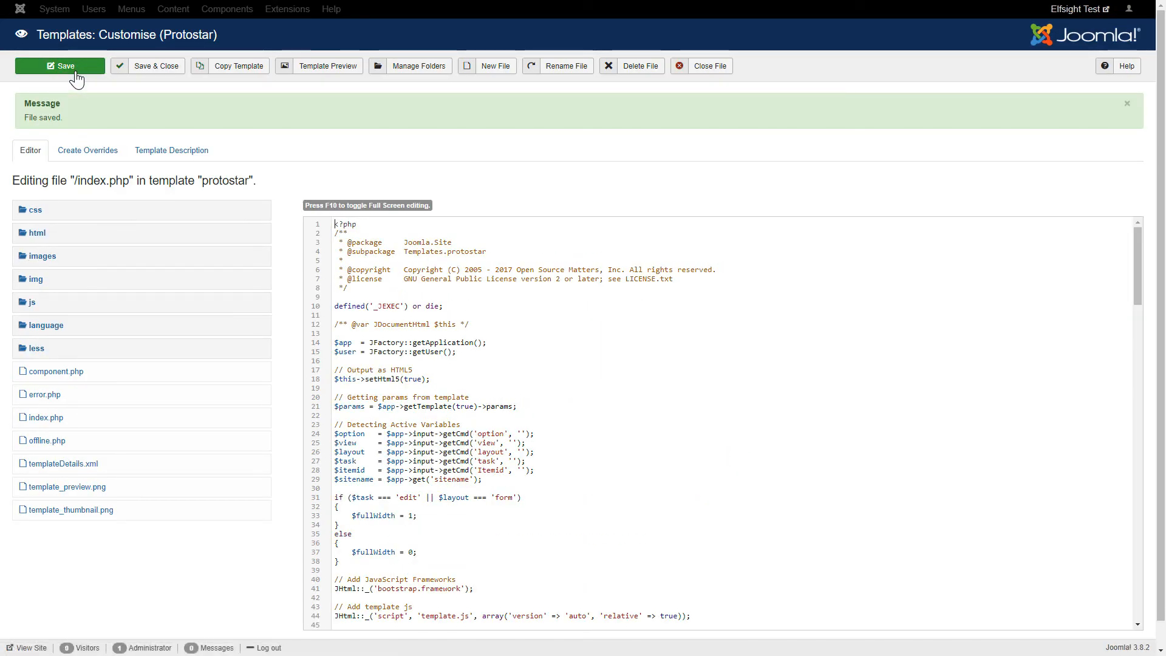
pyautogui.click(327, 66)
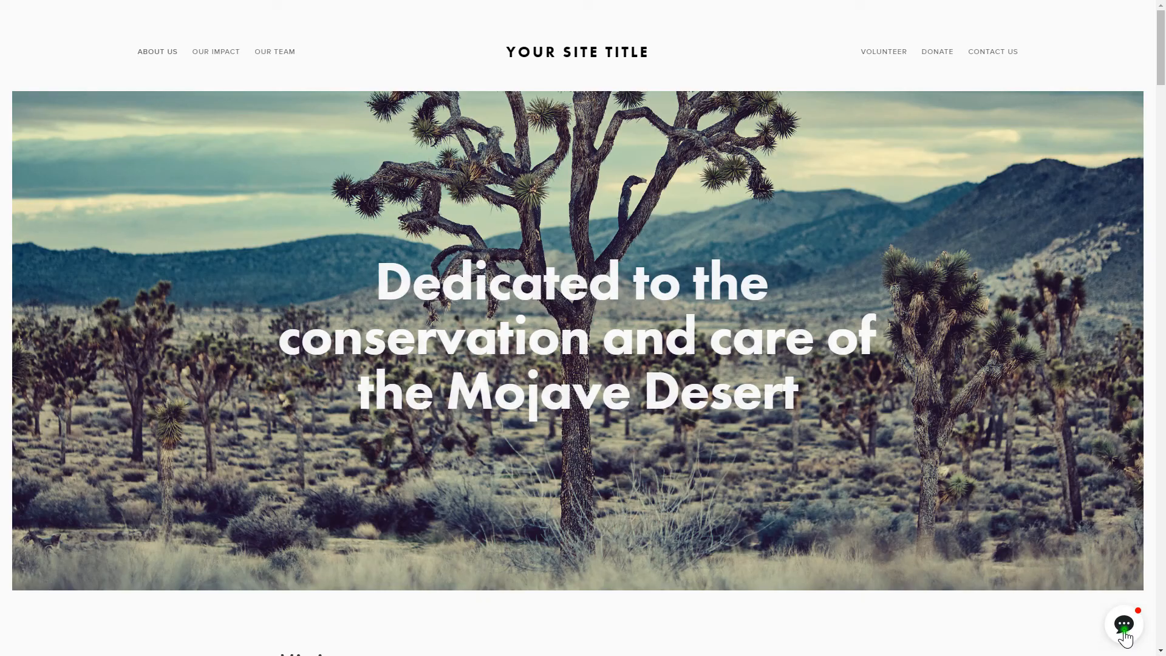
# Open the Elfsight chat panel from the bubble in the live site's bottom-right corner
pyautogui.click(1123, 623)
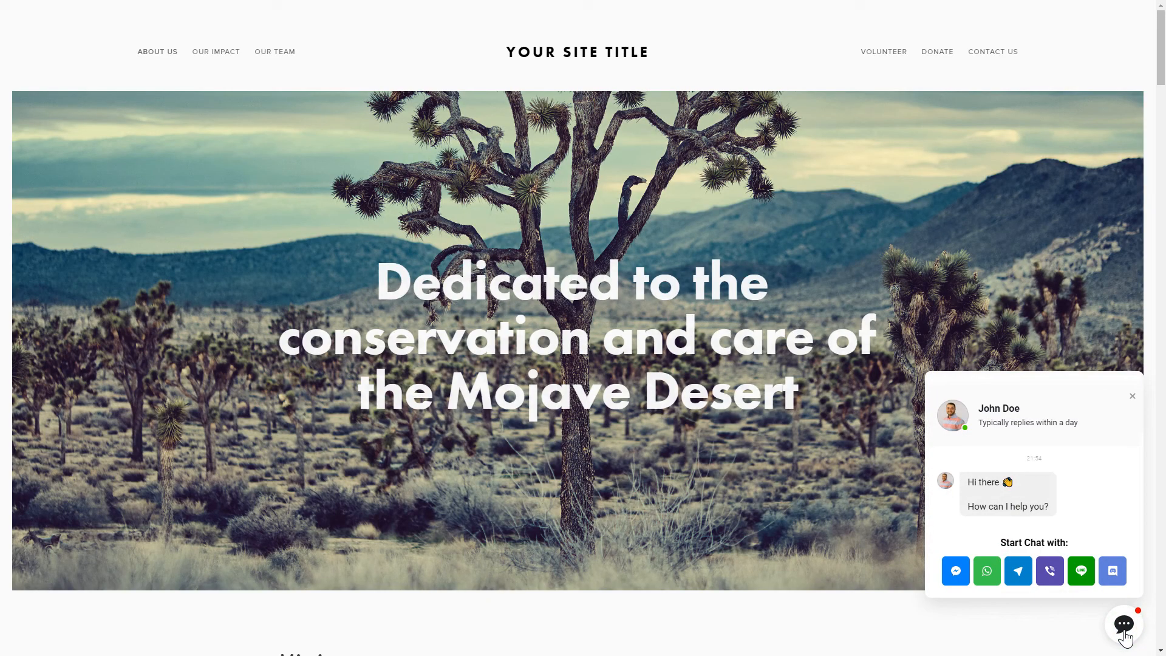